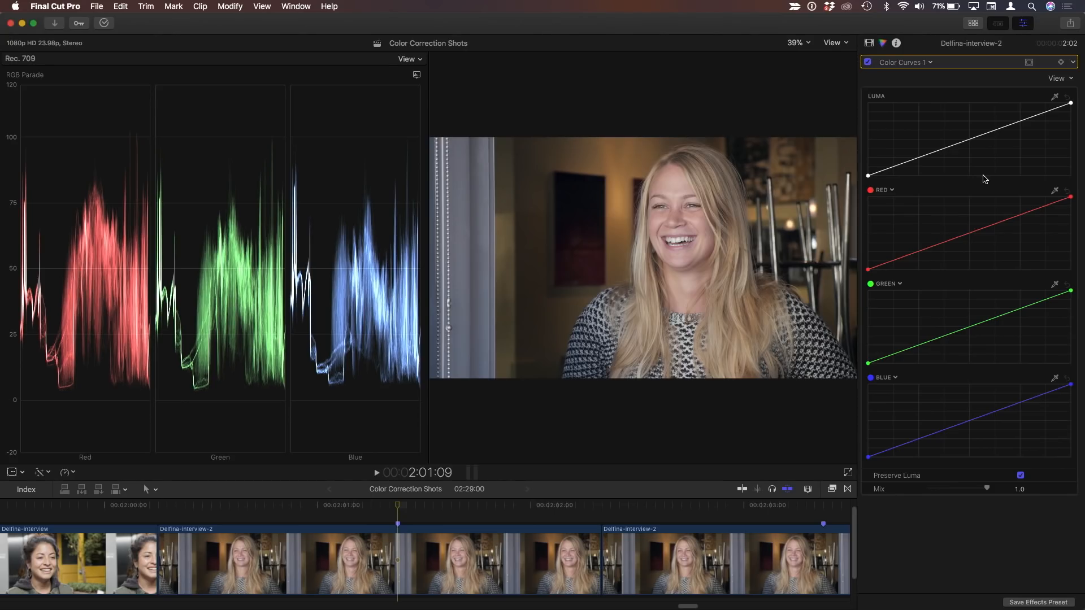
mouse_move(754, 384)
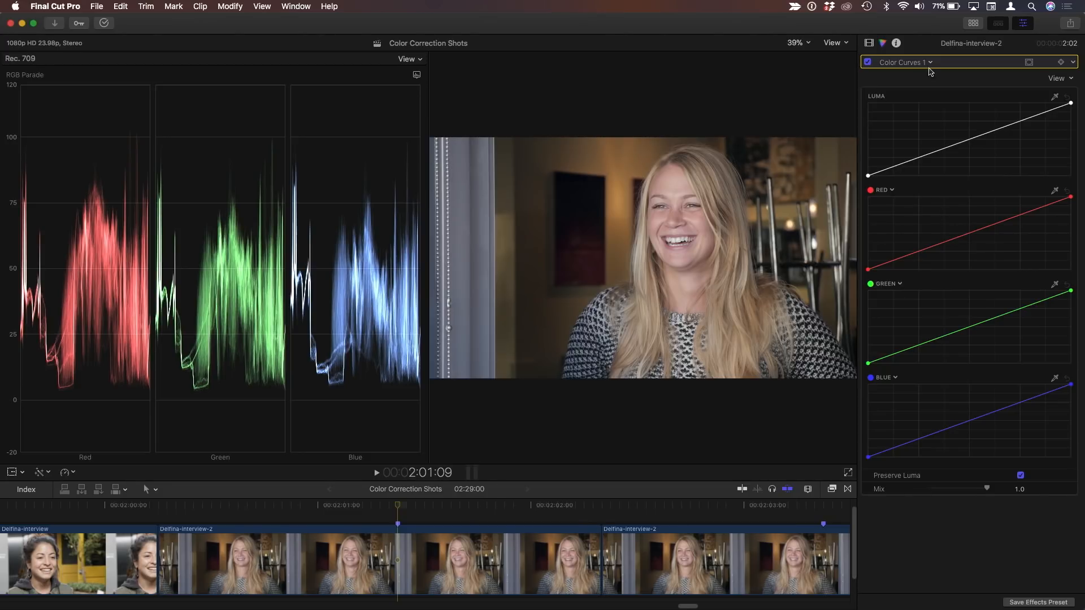
mouse_move(1022, 393)
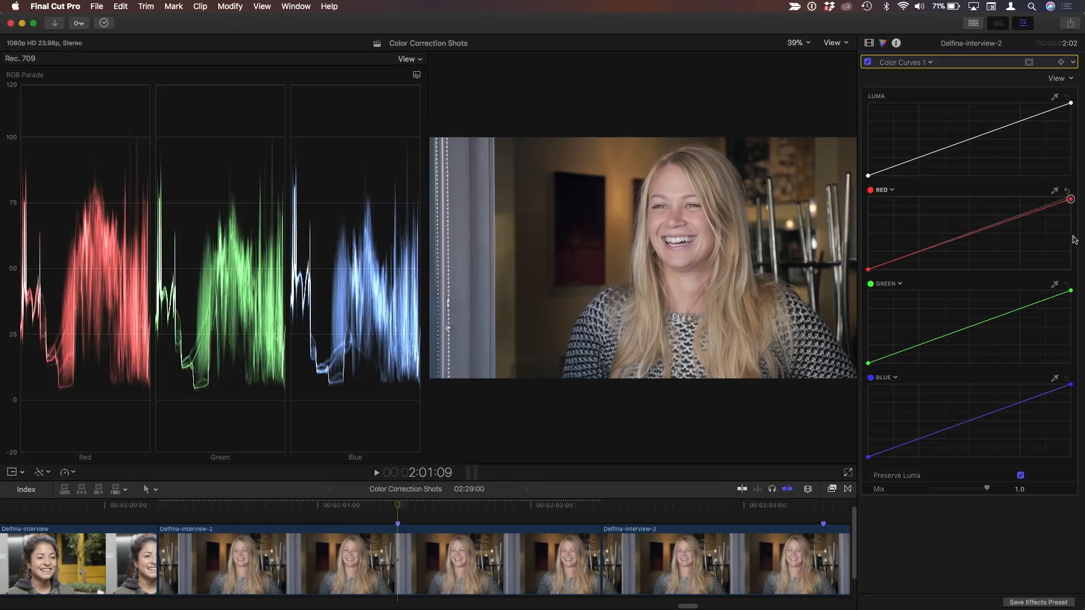
Pull the red curve's white point to the bottom, removing red from the interview clip.
drag(1069, 199, 1068, 269)
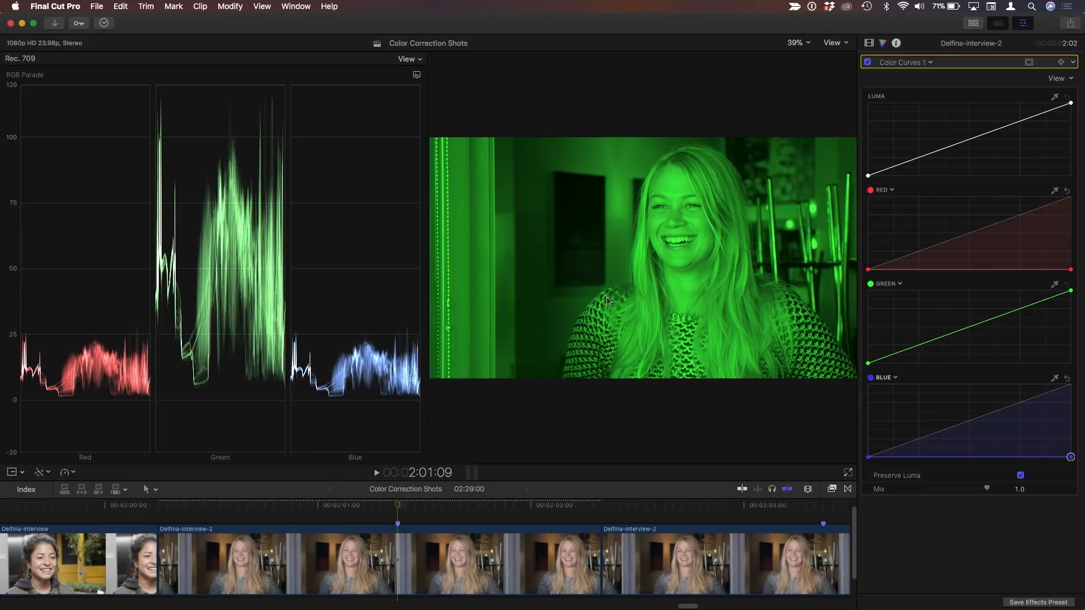
Switch the scope to Luma and restore the red curve to full, toggling it down once to compare.
click(415, 74)
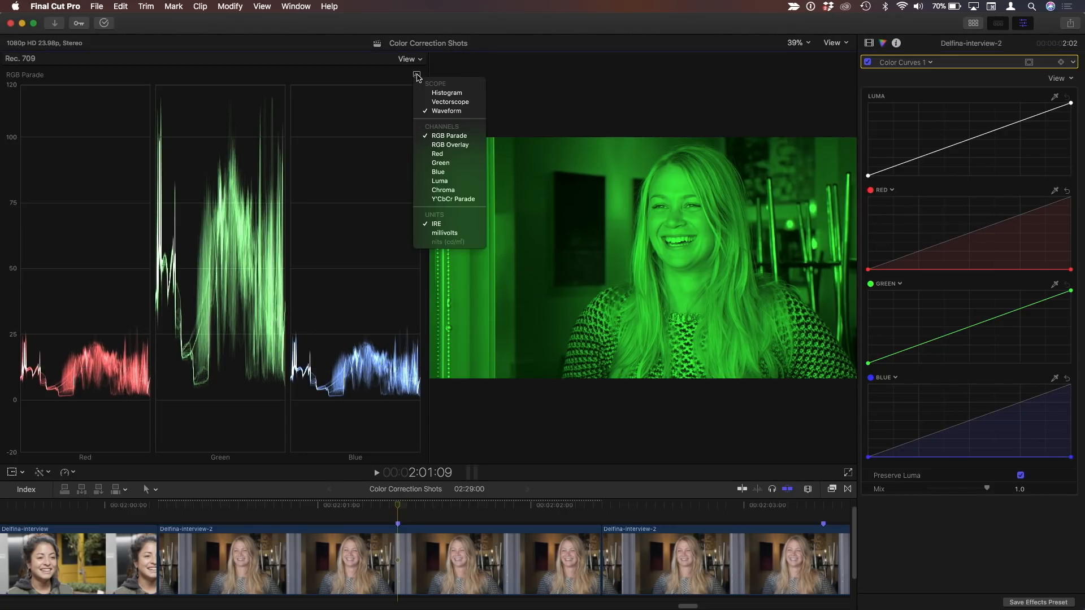
mouse_move(440, 181)
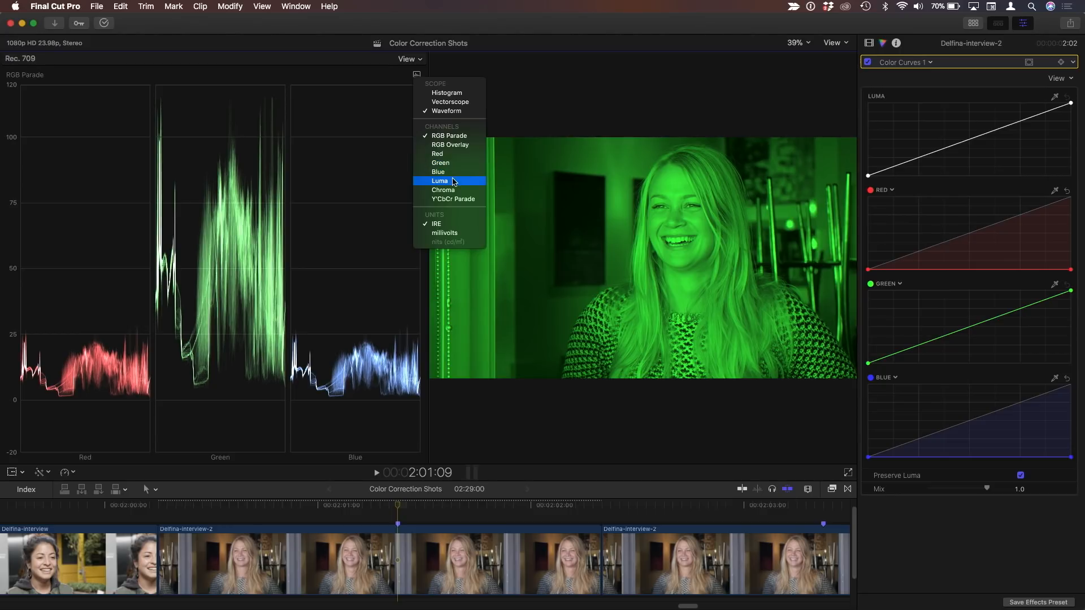
click(440, 181)
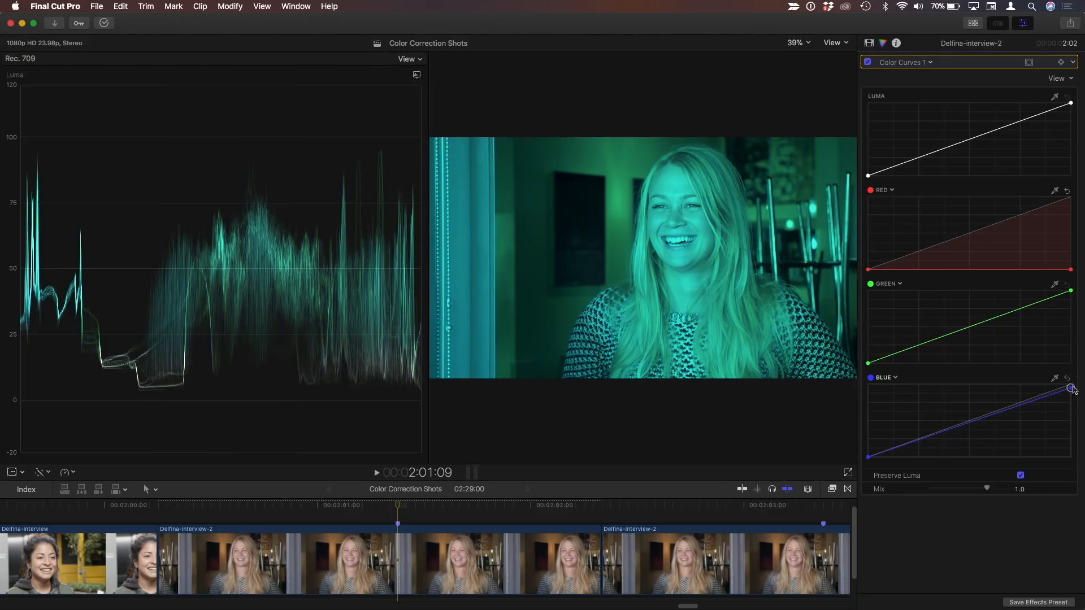
drag(1071, 387, 1071, 383)
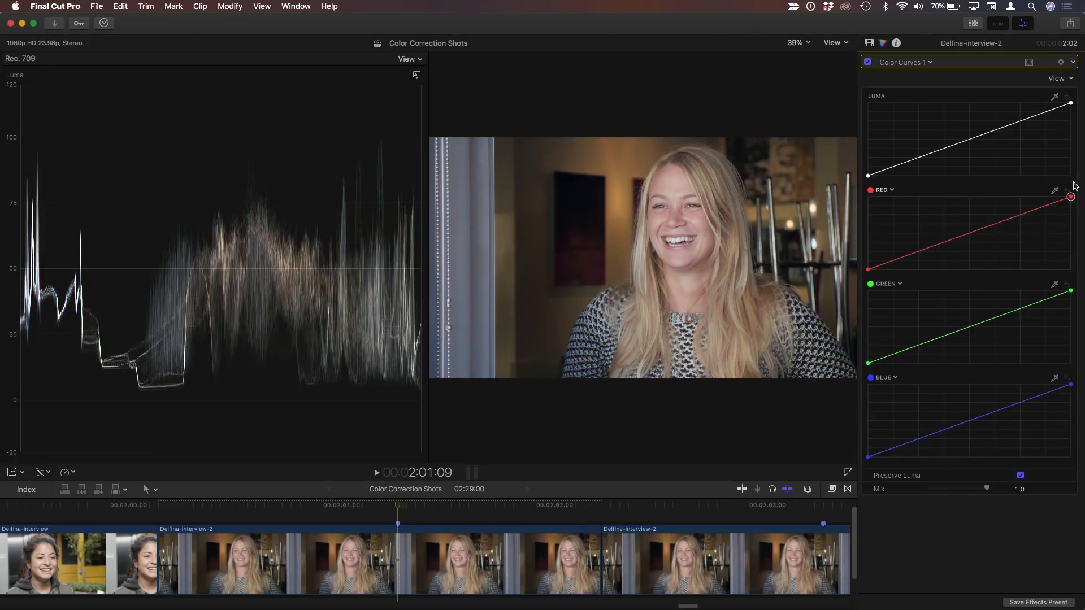
drag(1070, 197, 1070, 269)
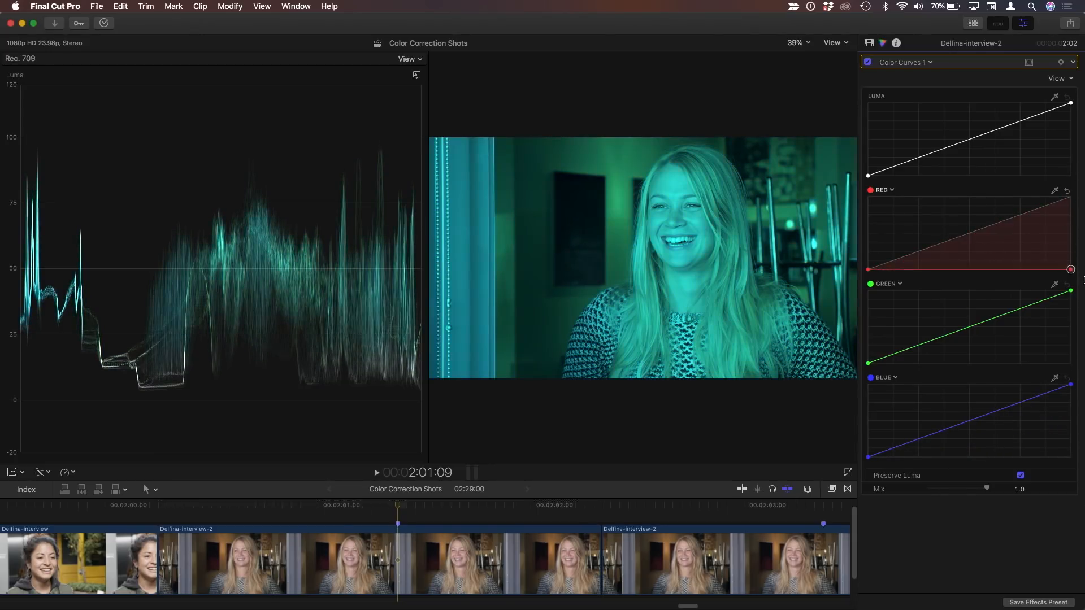
drag(1069, 269, 1069, 197)
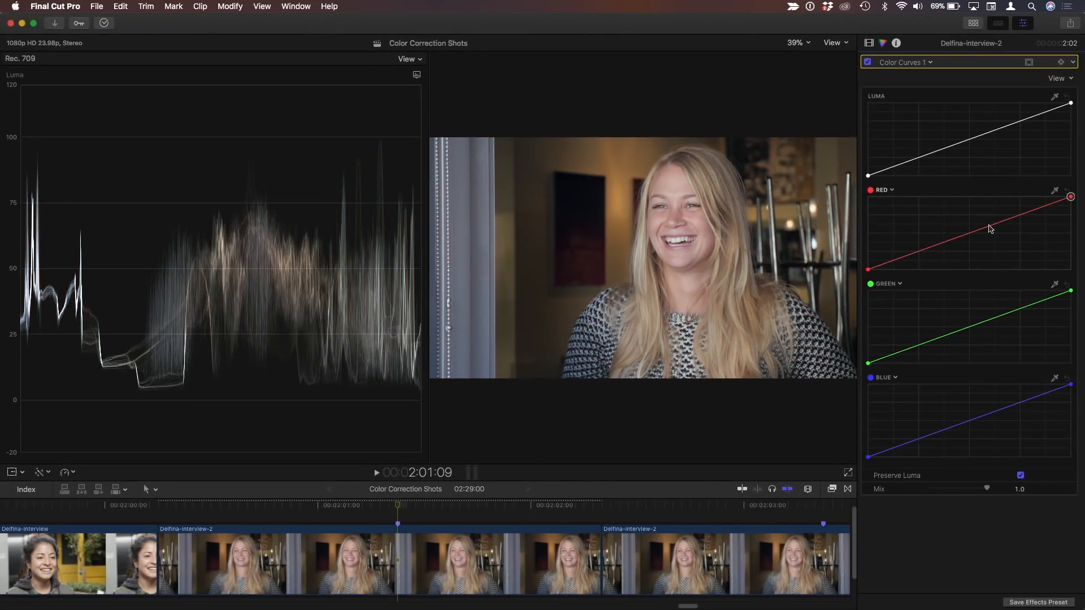
mouse_move(988, 228)
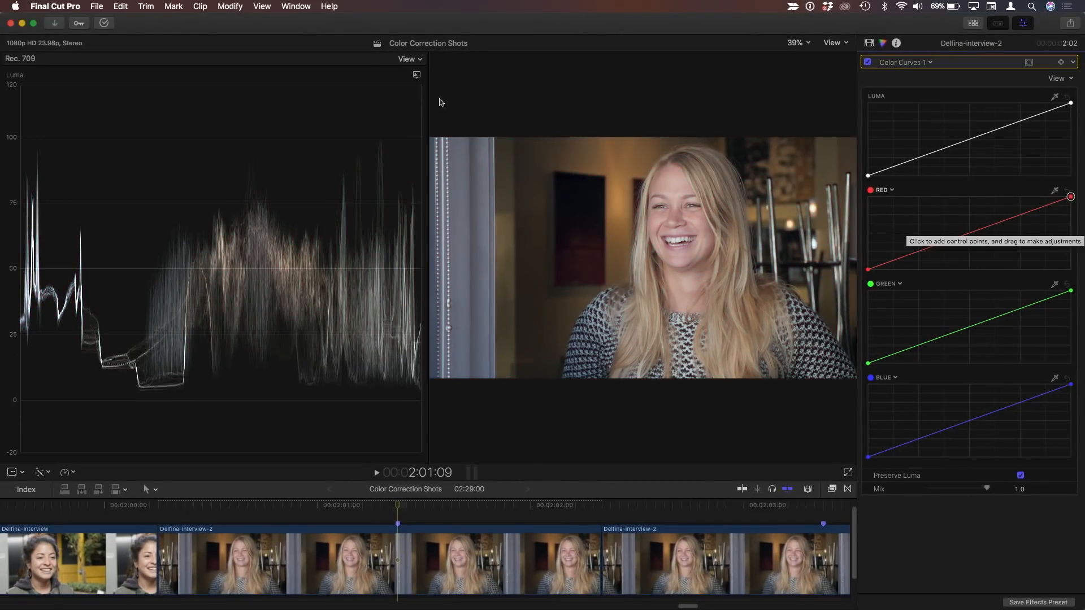
Switch the scope to RGB Parade and pull the blue curve down for a green-only image.
click(408, 57)
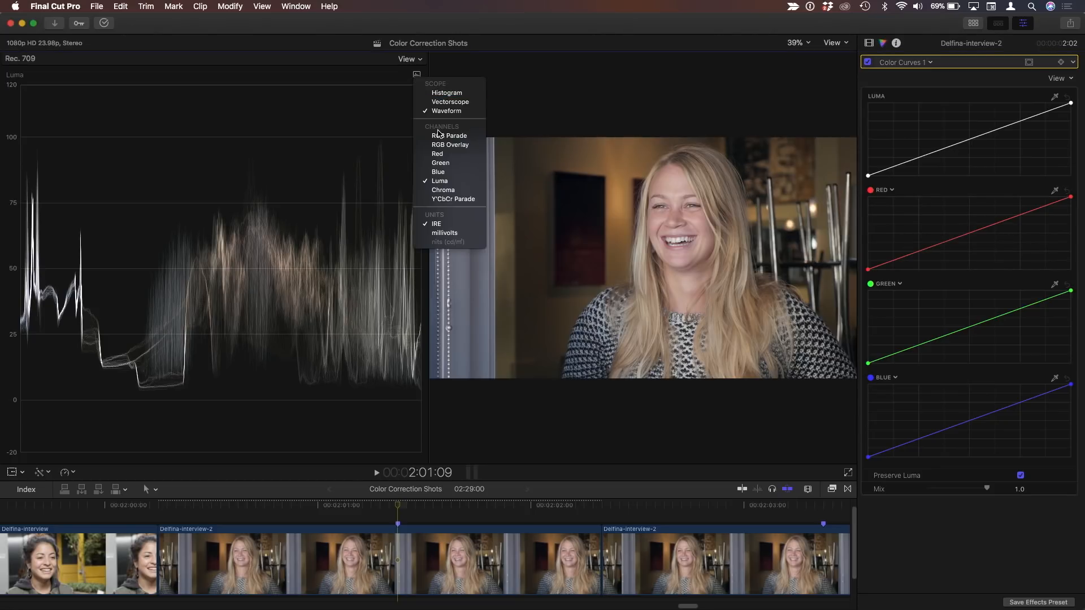
mouse_move(448, 135)
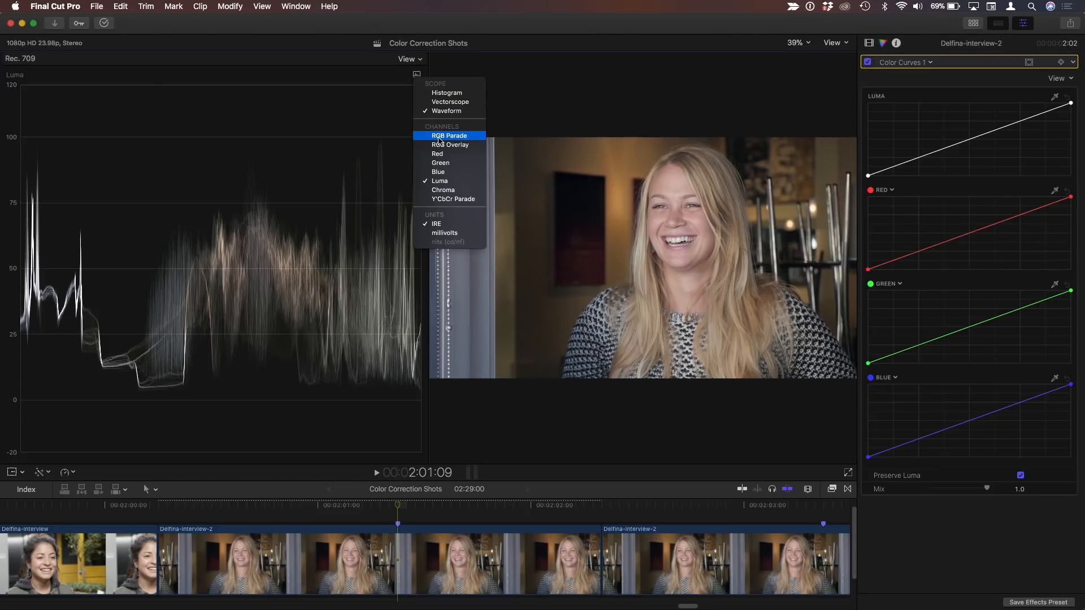
click(449, 134)
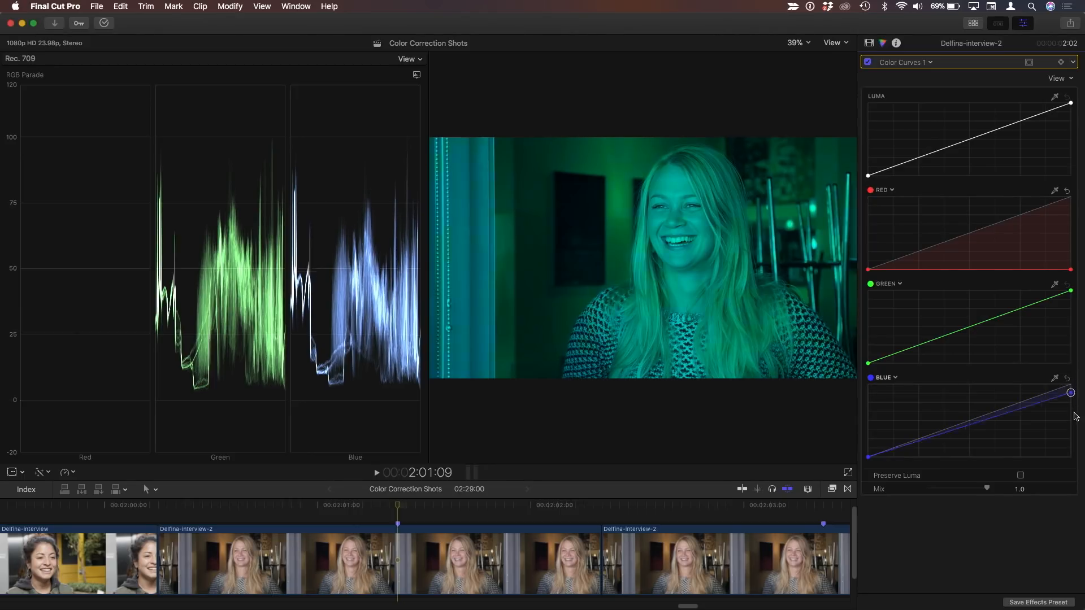
drag(1071, 392, 1071, 456)
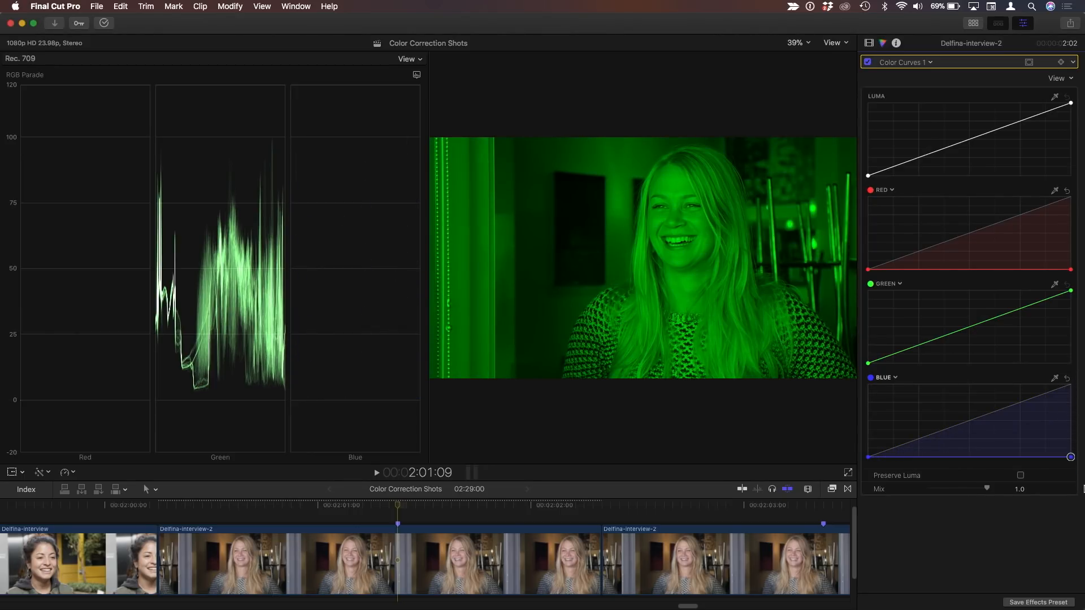
mouse_move(746, 281)
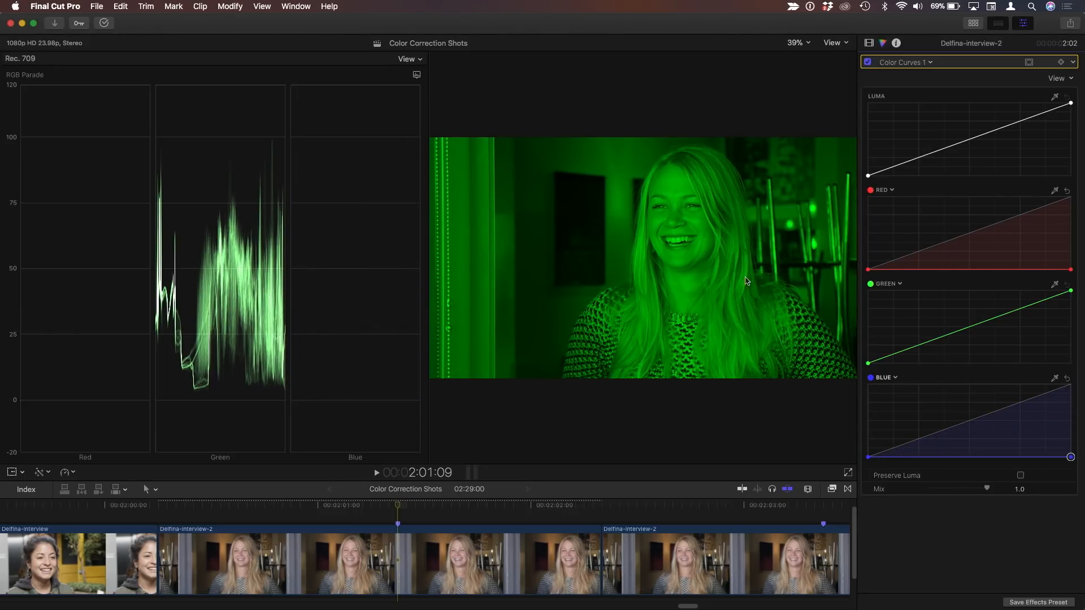
mouse_move(702, 276)
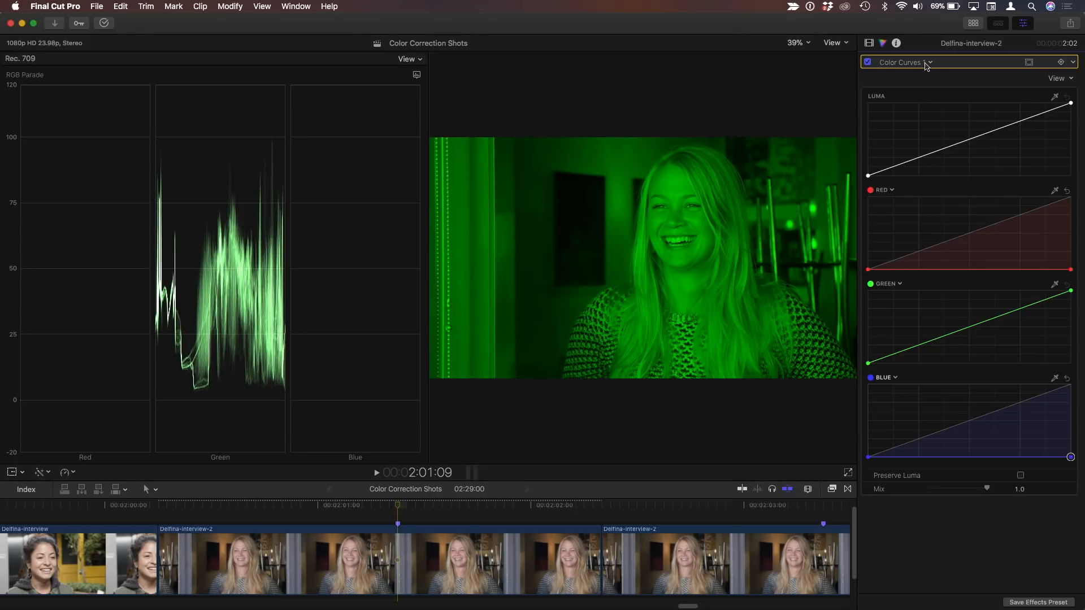
Add a Color Wheels correction to the clip, then bring up the video effects browser.
click(928, 62)
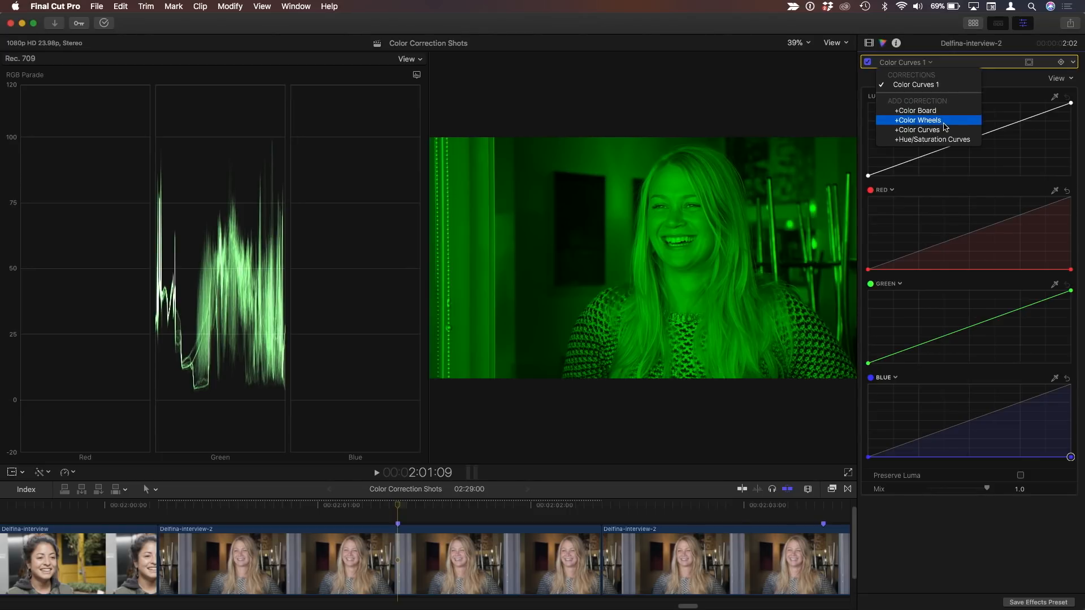
click(929, 61)
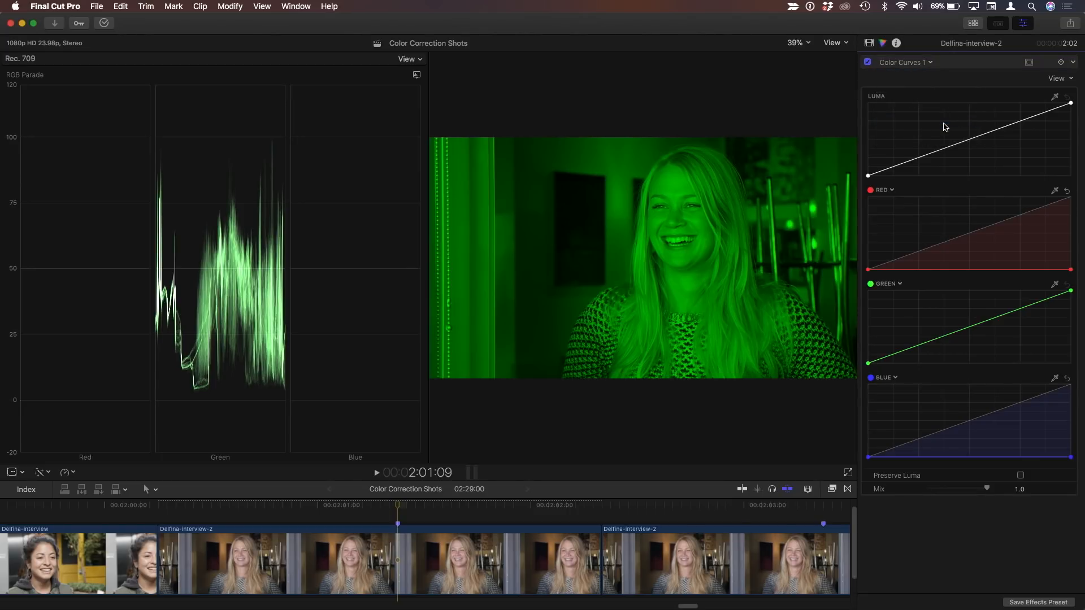
click(930, 61)
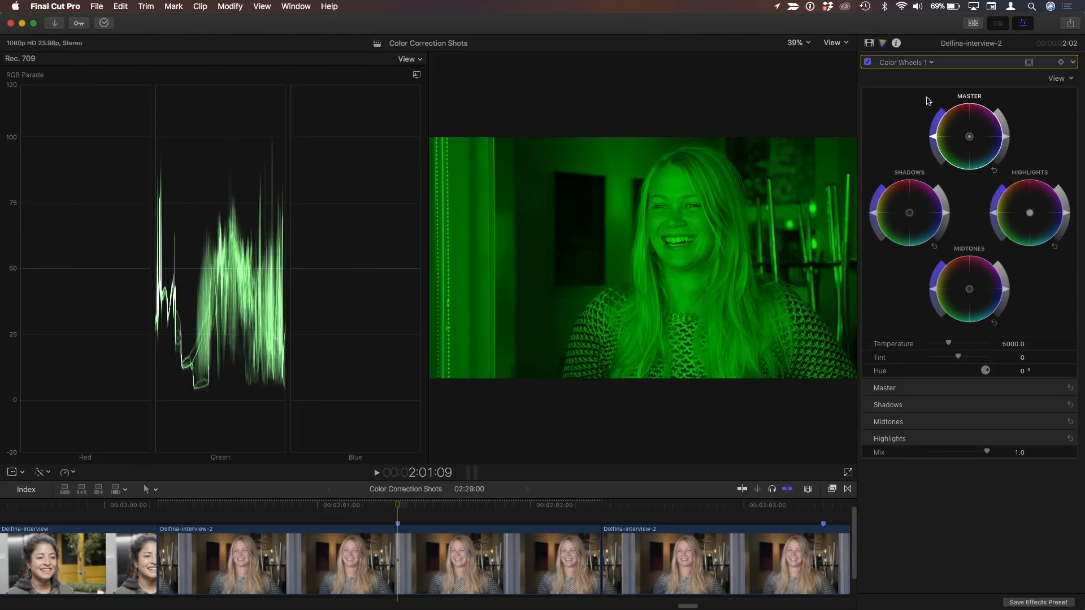
click(867, 61)
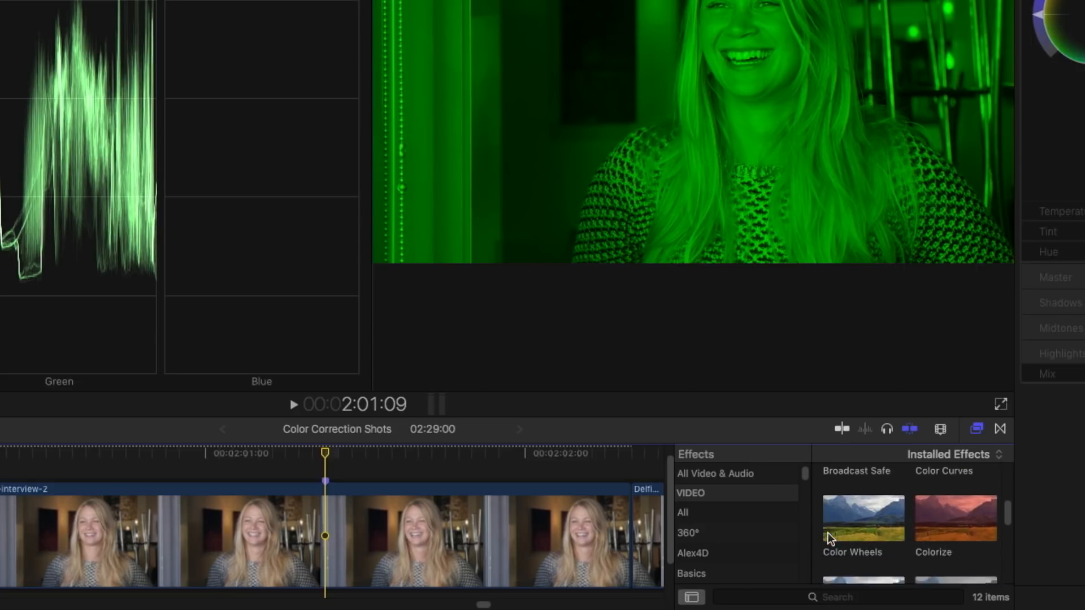
Apply Hue/Saturation to the clip and drop Saturation to -1.0 for a black-and-white image.
scroll(down, 3)
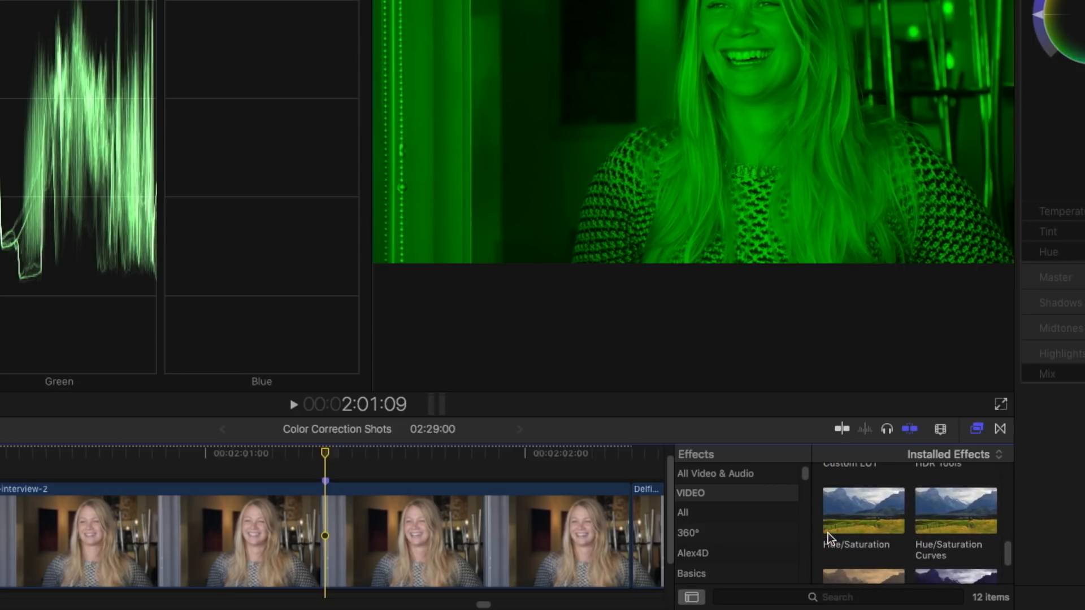
drag(861, 509, 502, 536)
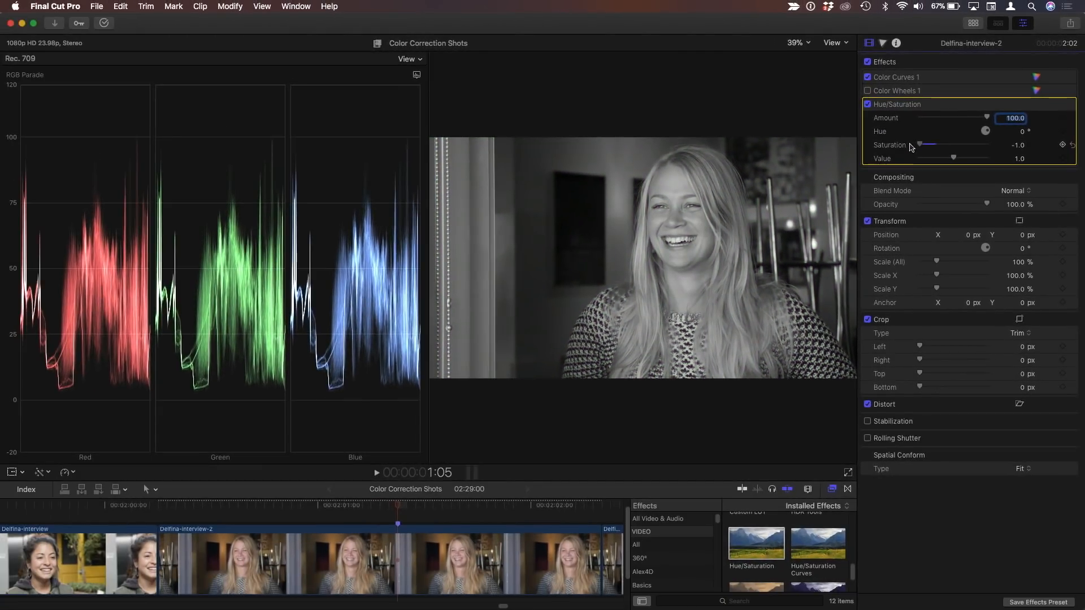
drag(920, 144, 929, 144)
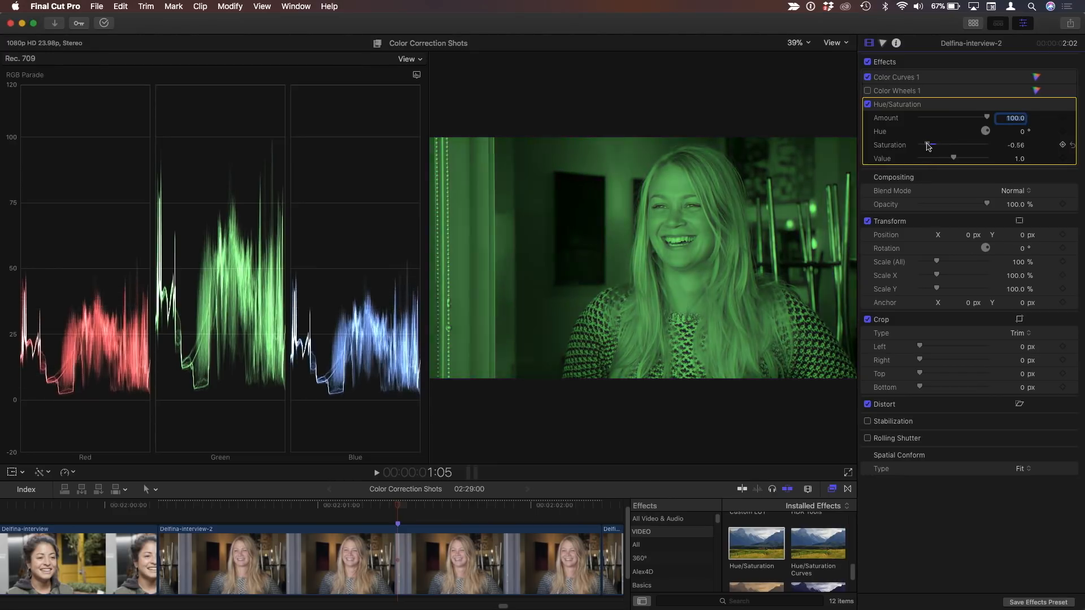
drag(932, 146, 962, 146)
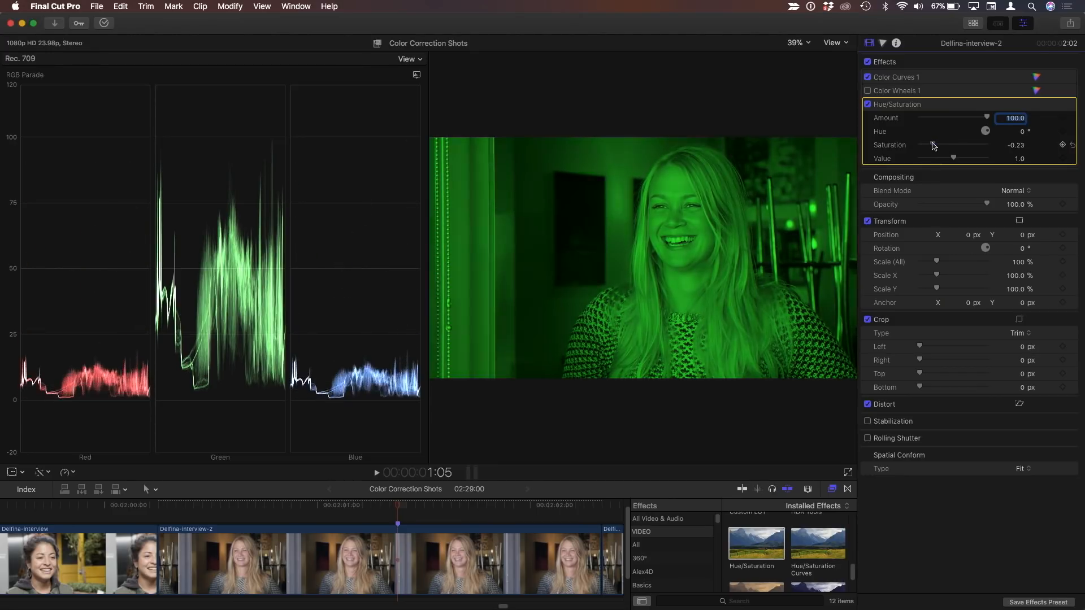
drag(936, 145, 919, 145)
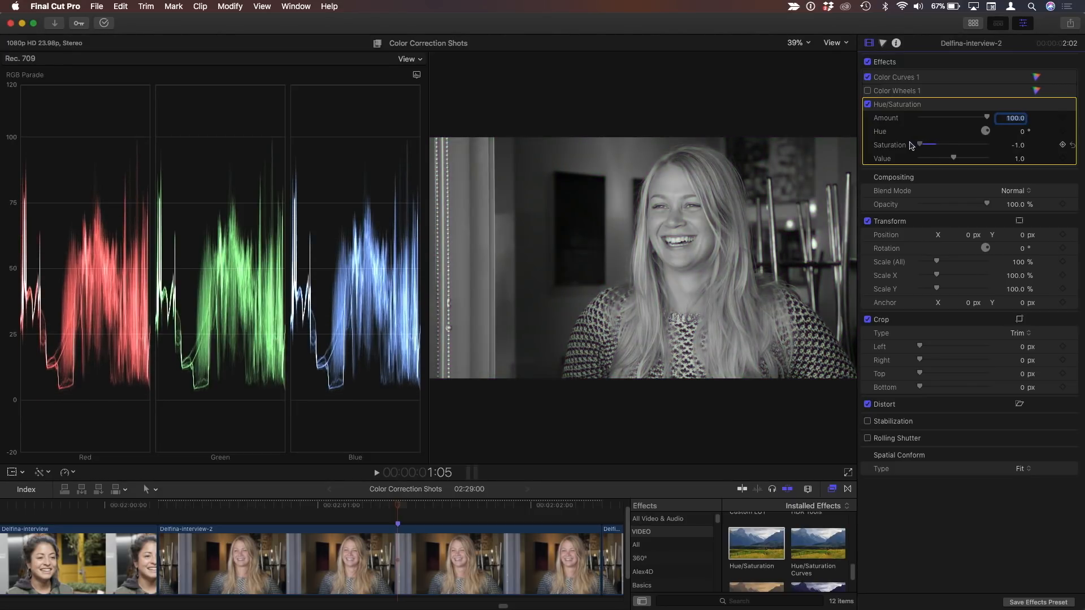
mouse_move(719, 233)
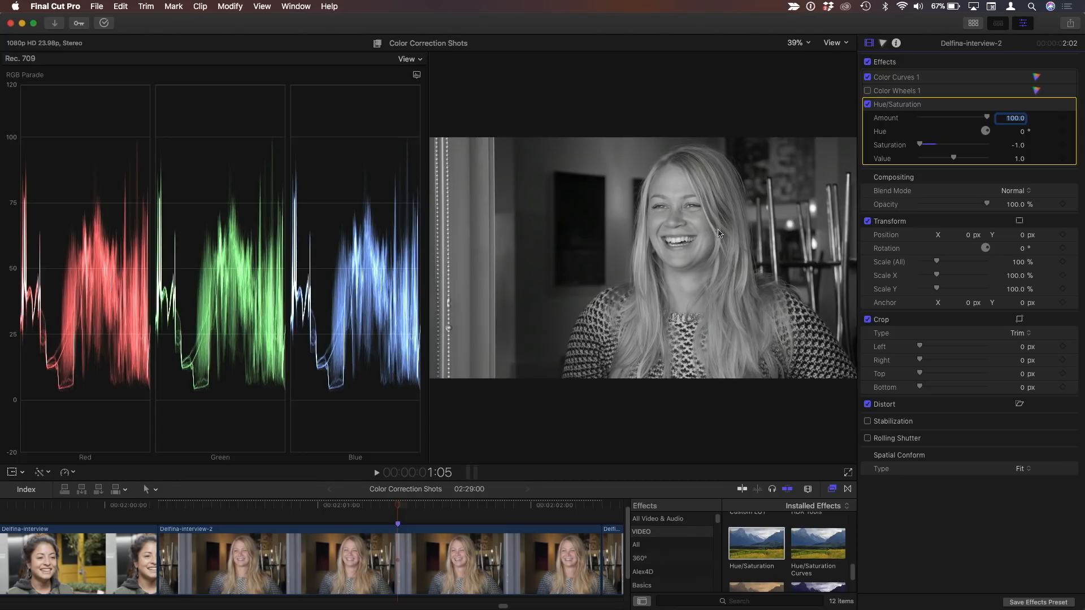
click(896, 77)
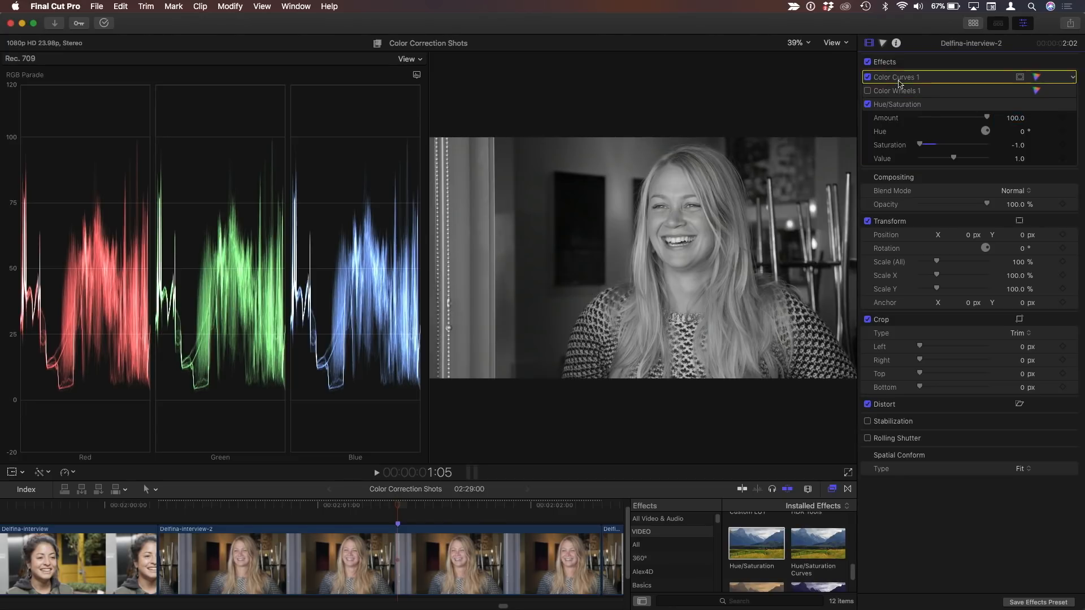
In Color Curves 1, flatten the red curve to zero and pull the blue white point partway down.
click(897, 77)
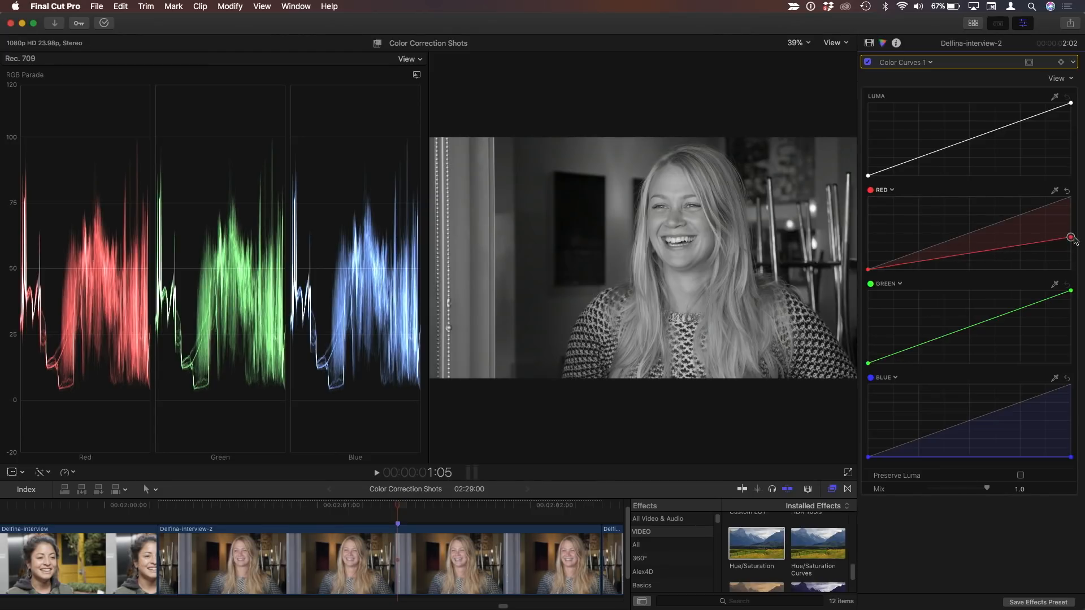
drag(1070, 237, 1070, 197)
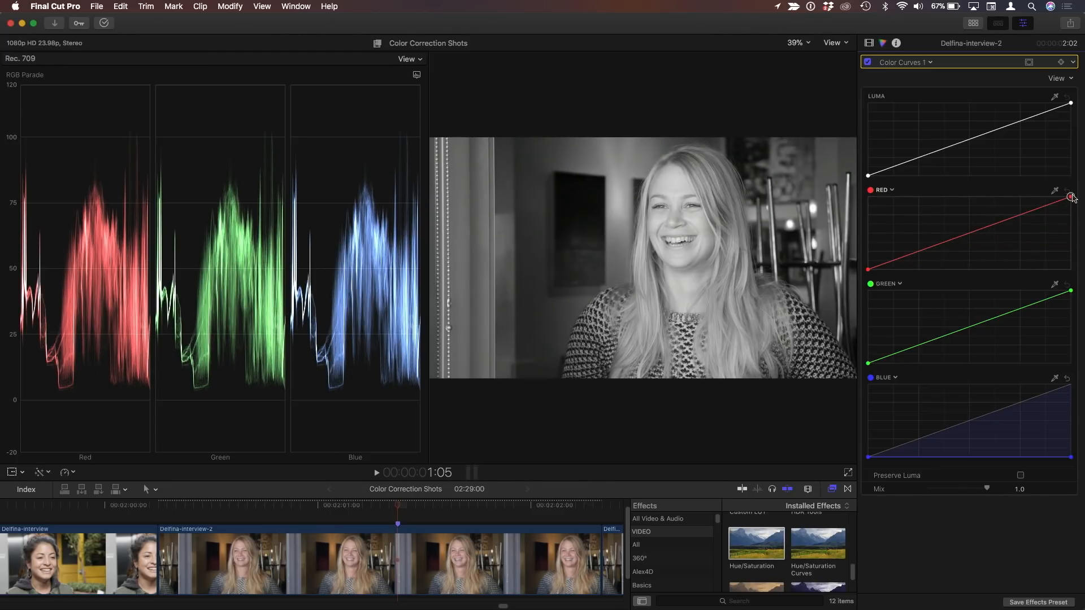
drag(1071, 197, 1071, 269)
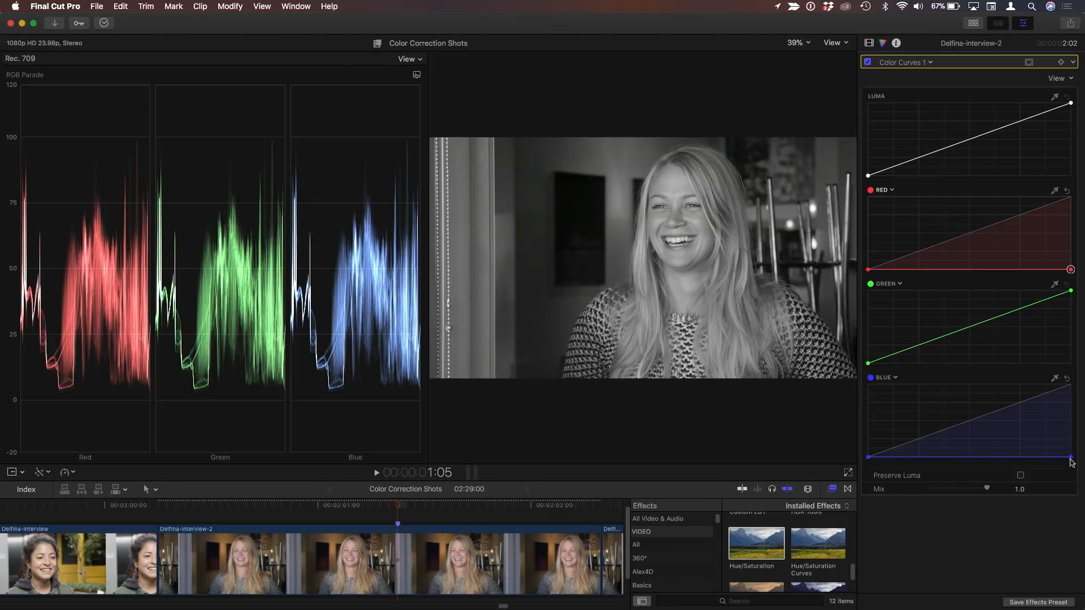
drag(1072, 457, 1071, 427)
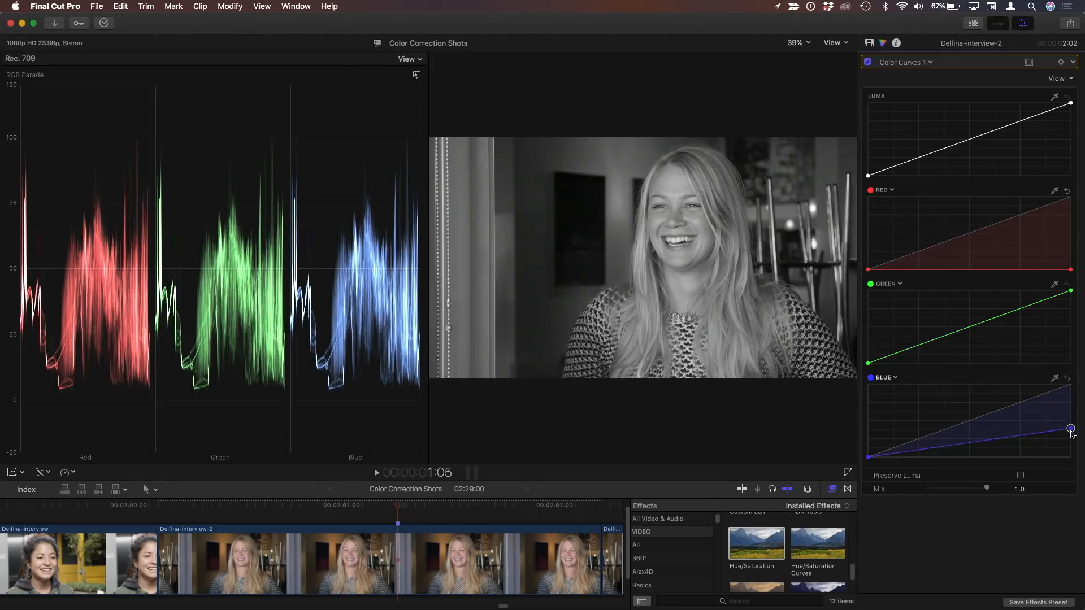
drag(1070, 429, 1070, 408)
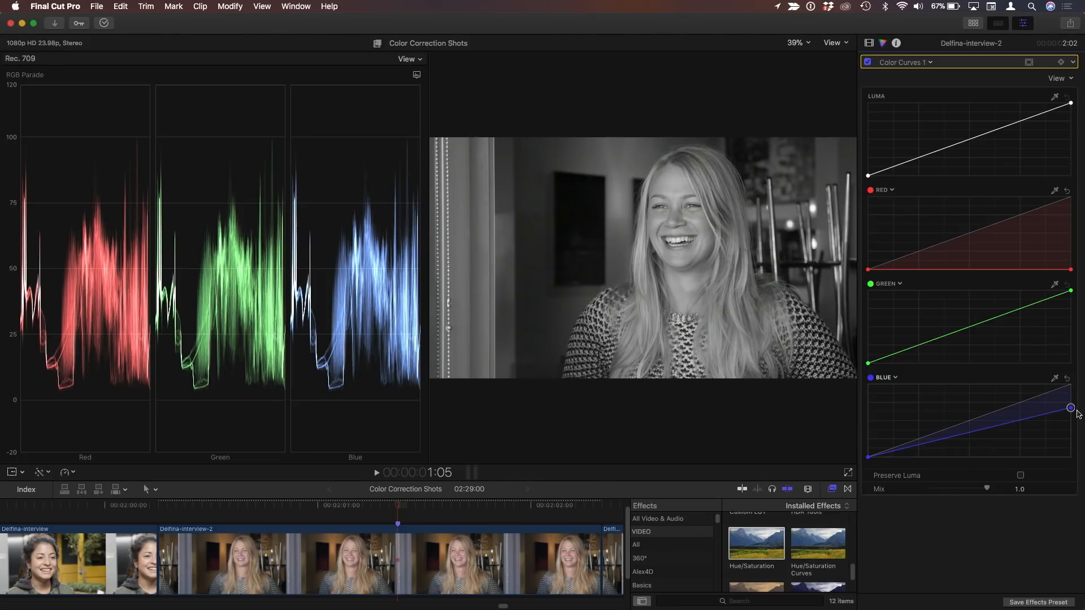
drag(1069, 407, 1070, 416)
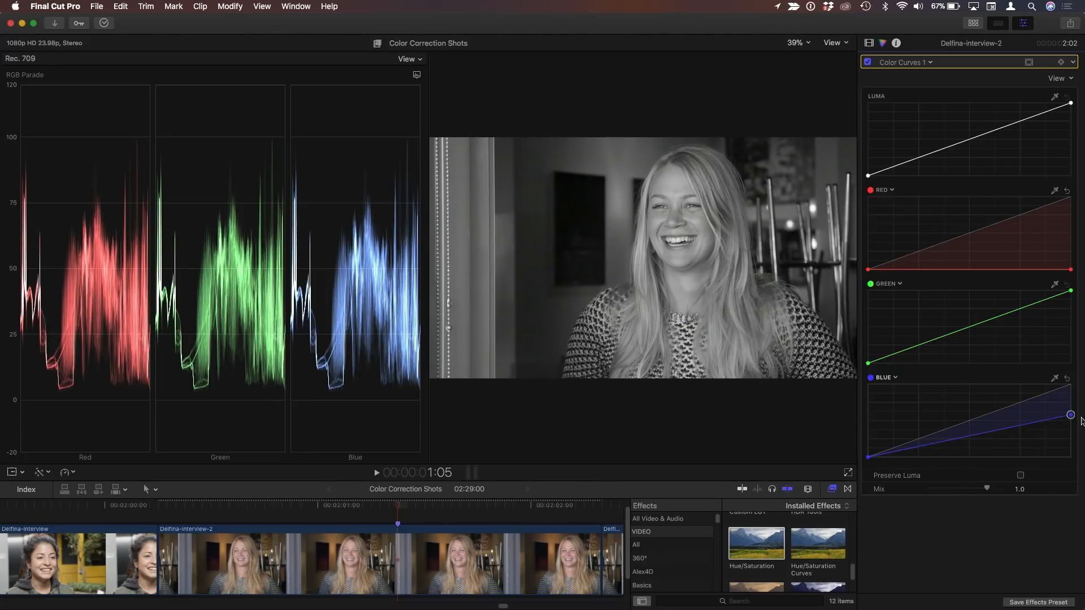
Flatten blue to zero and shape the green curve into an S with darker shadows and brighter highlights.
drag(1070, 414, 1070, 456)
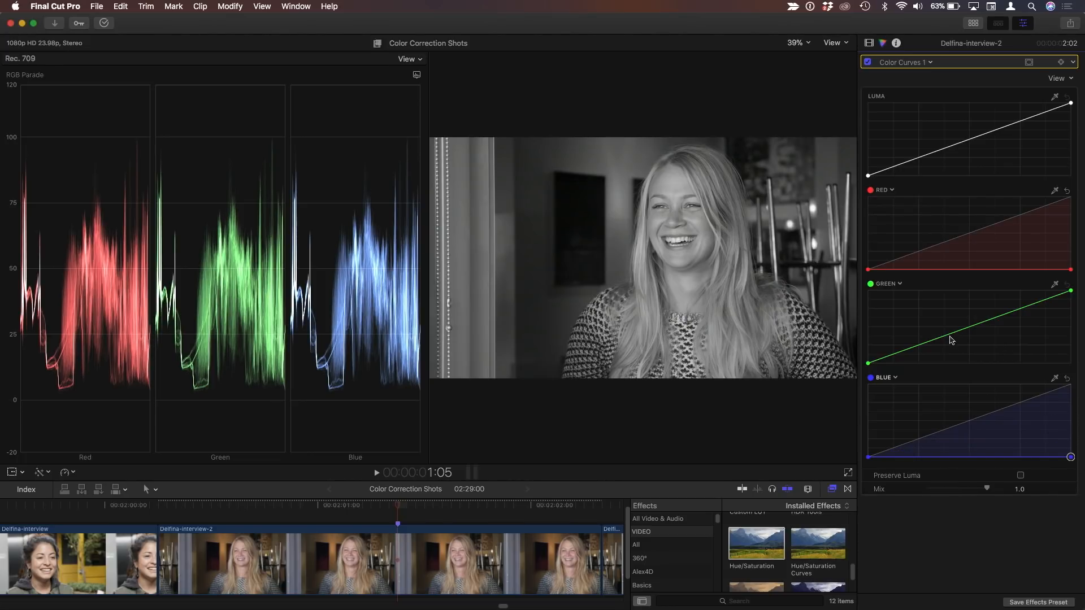
drag(964, 335, 963, 322)
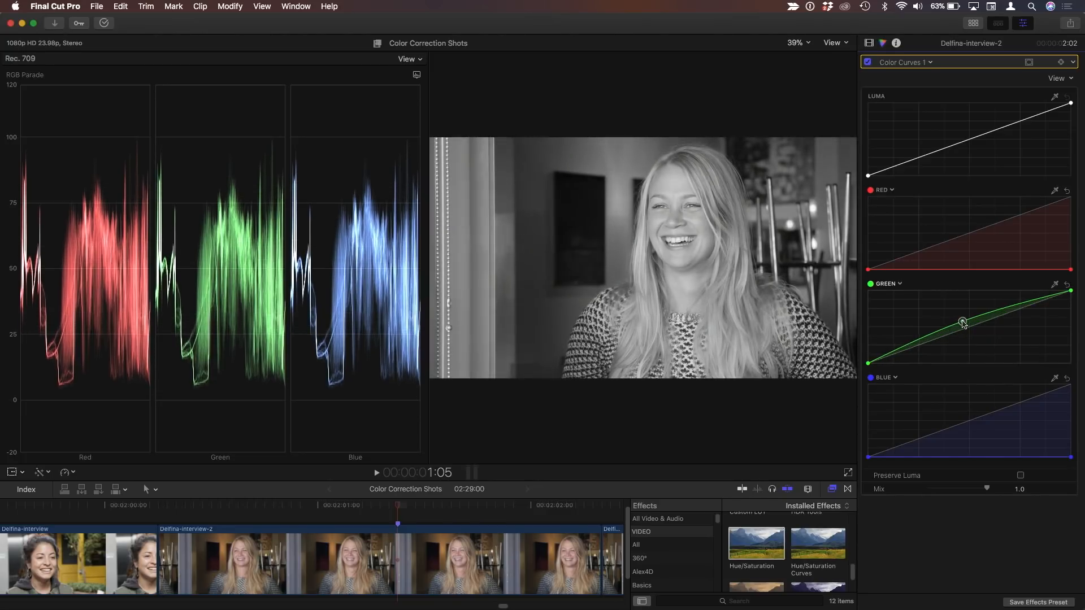
drag(962, 325, 909, 353)
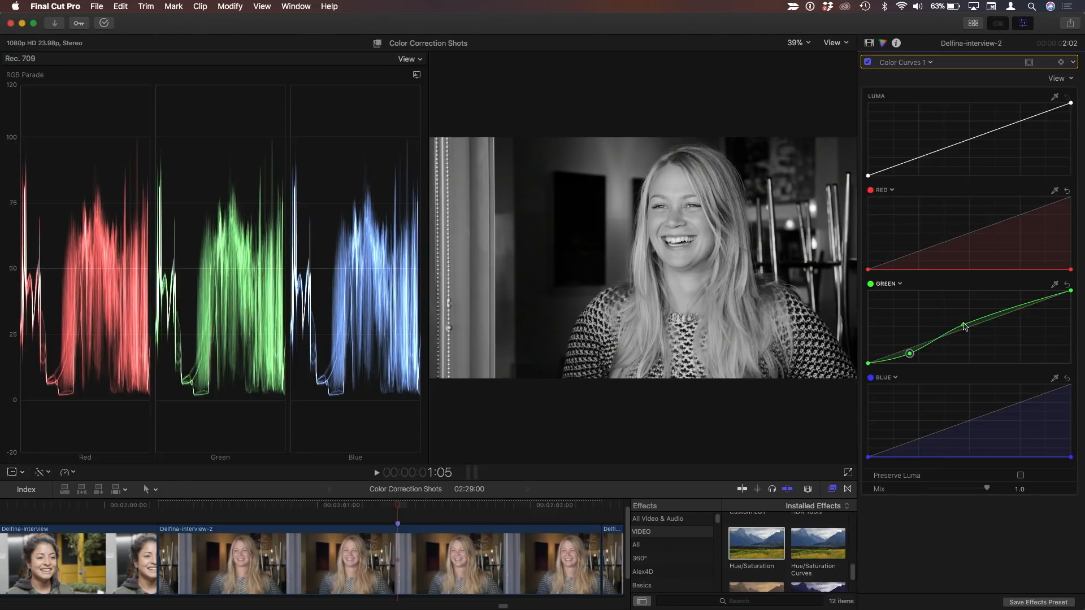
drag(963, 327, 998, 307)
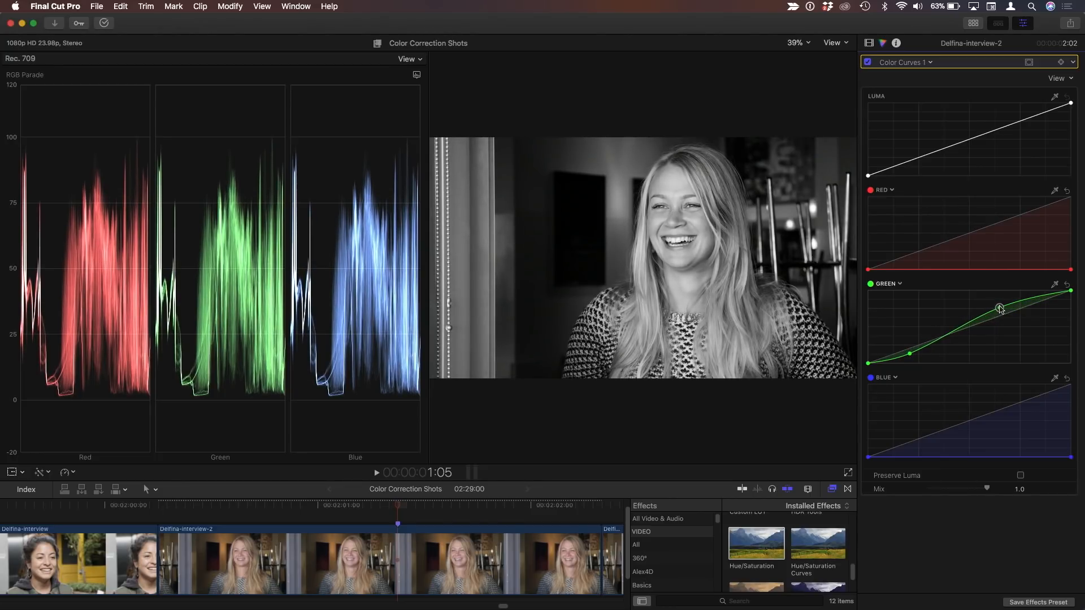
mouse_move(999, 308)
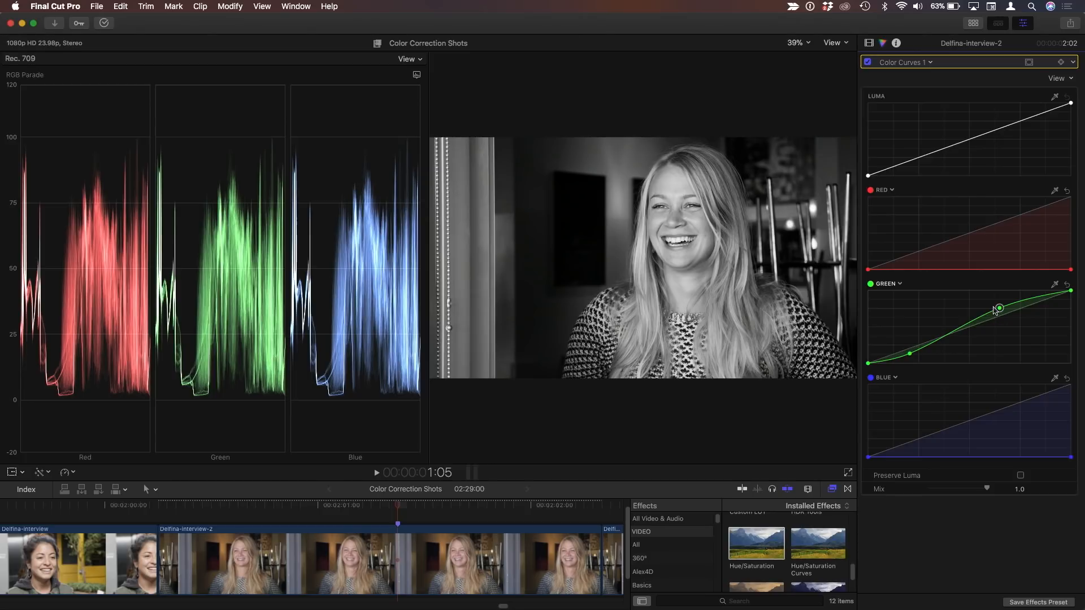
mouse_move(693, 259)
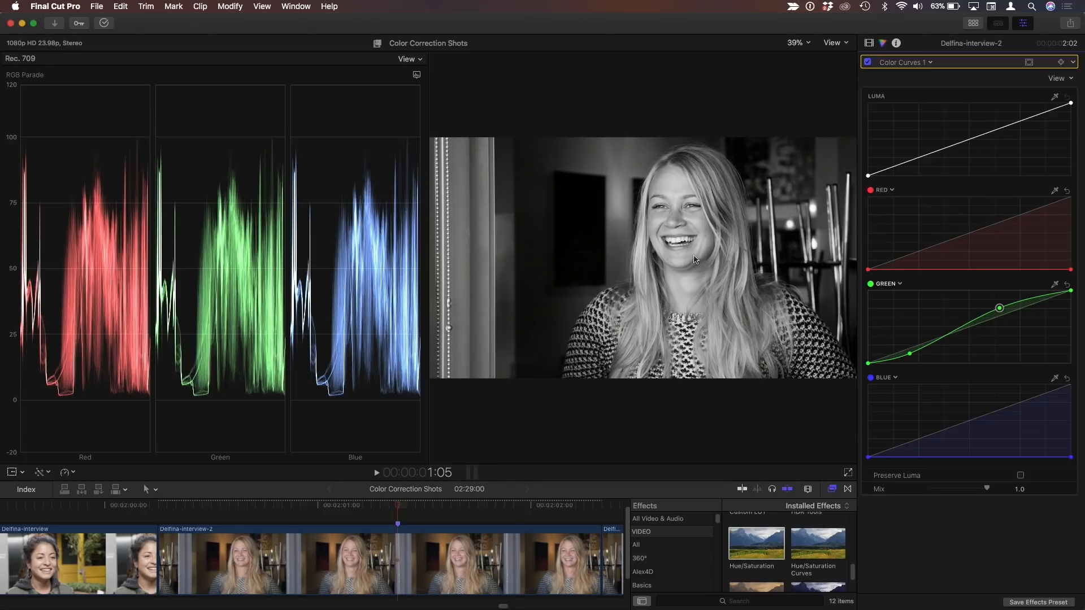
mouse_move(985, 233)
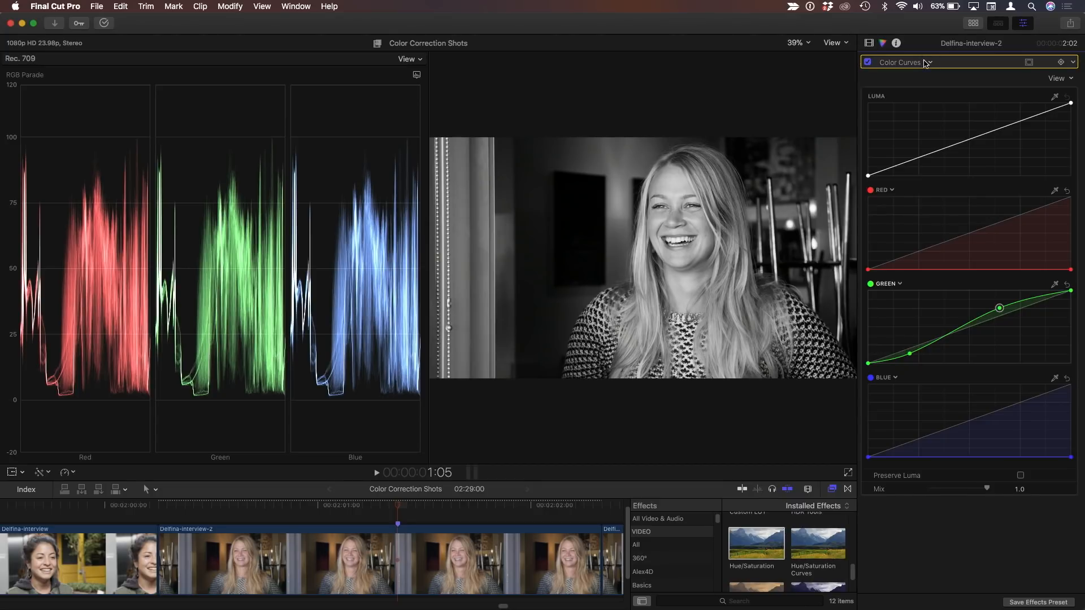
Add Color Curves 2 and raise its blue midtones to tint the black-and-white clip cool.
click(929, 61)
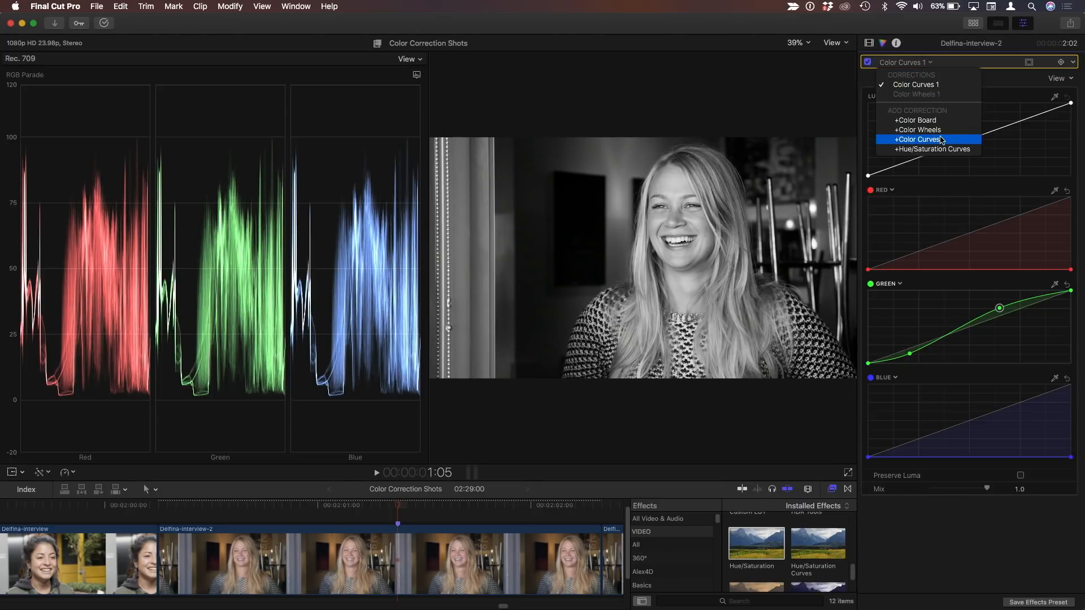
click(916, 139)
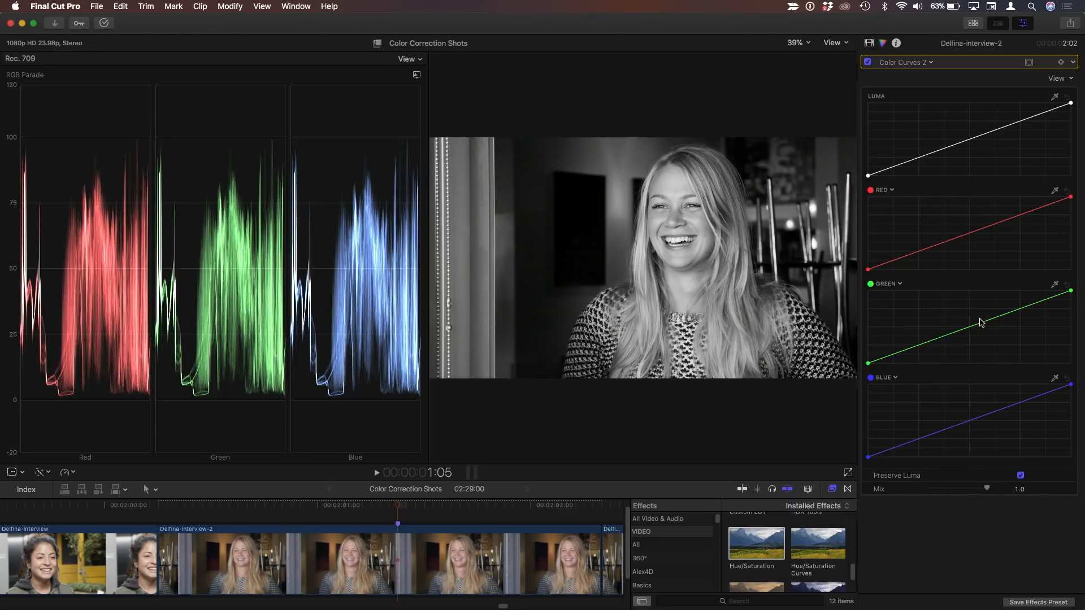
mouse_move(972, 409)
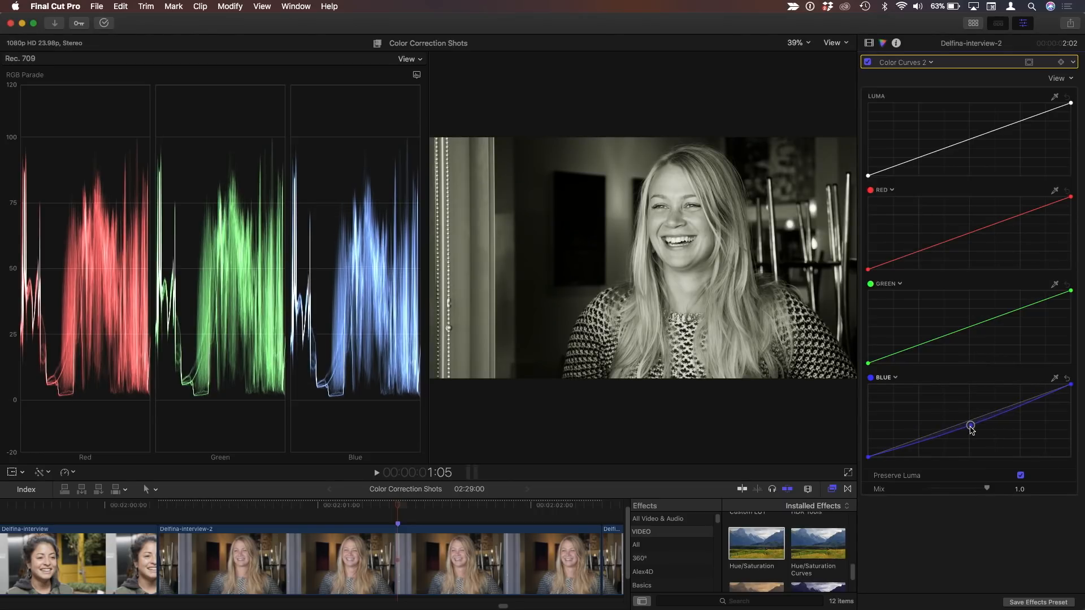
drag(969, 426, 969, 414)
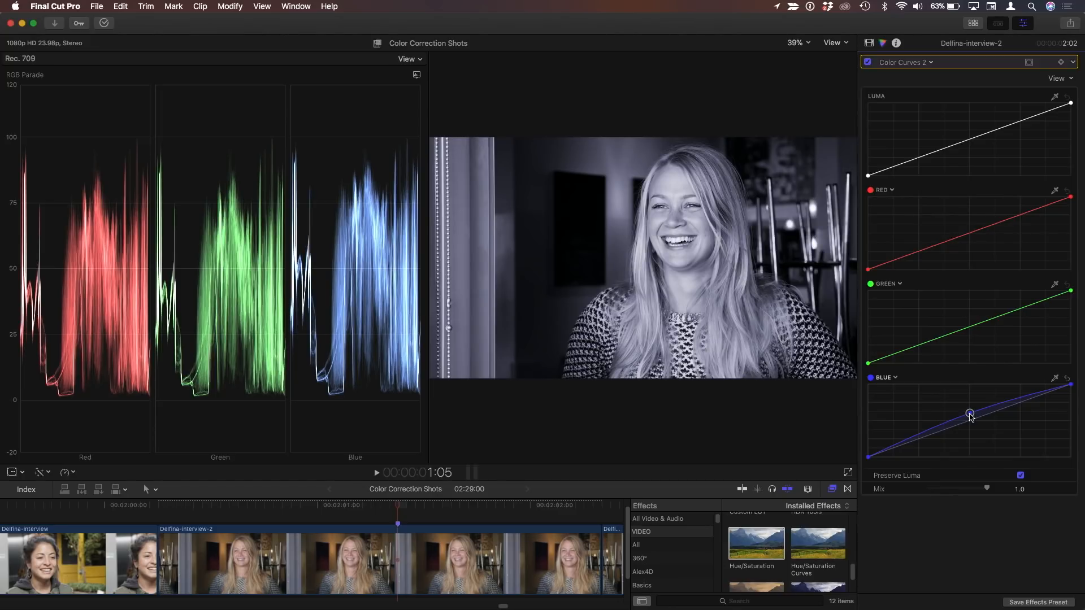
mouse_move(870, 462)
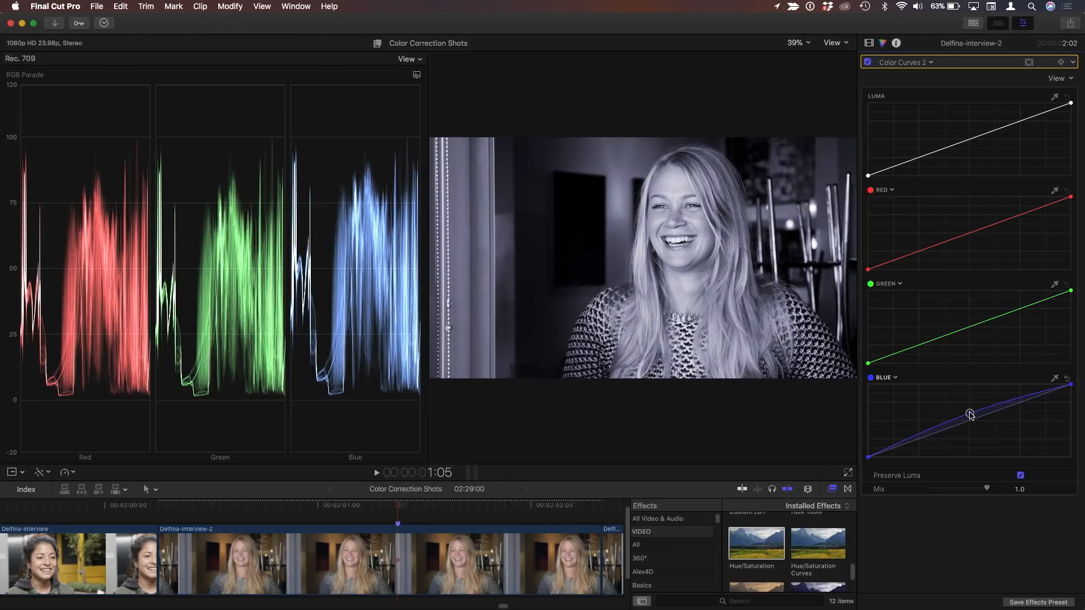
mouse_move(969, 415)
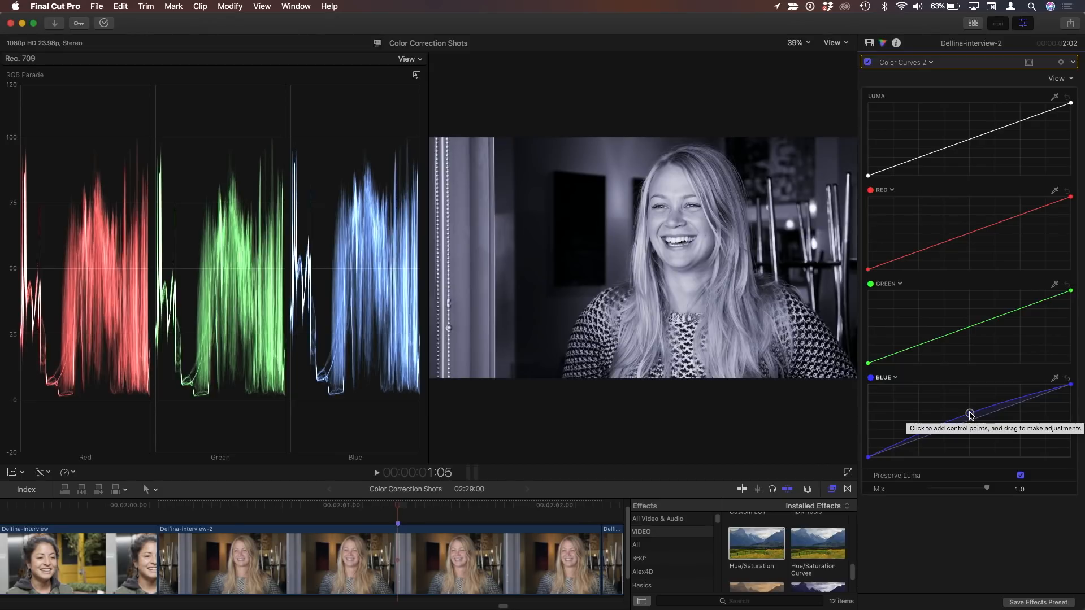
click(970, 413)
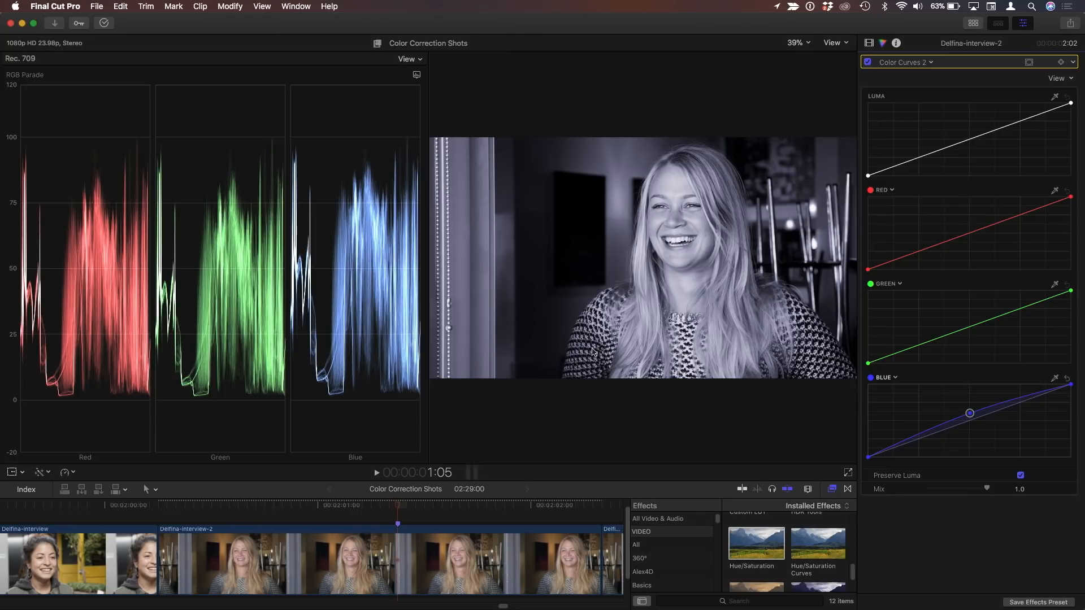
mouse_move(678, 245)
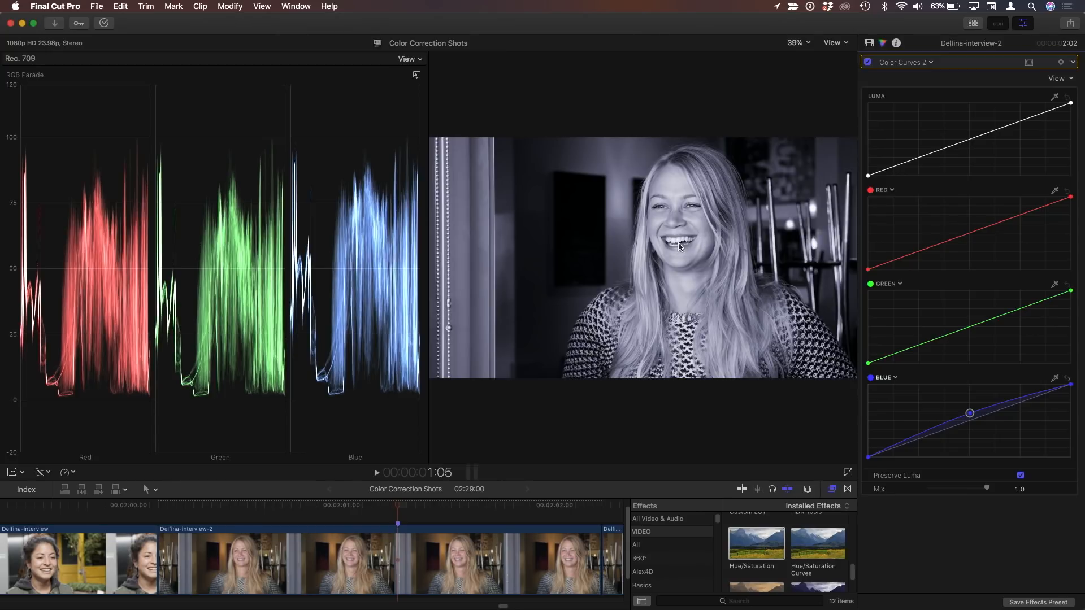
mouse_move(974, 430)
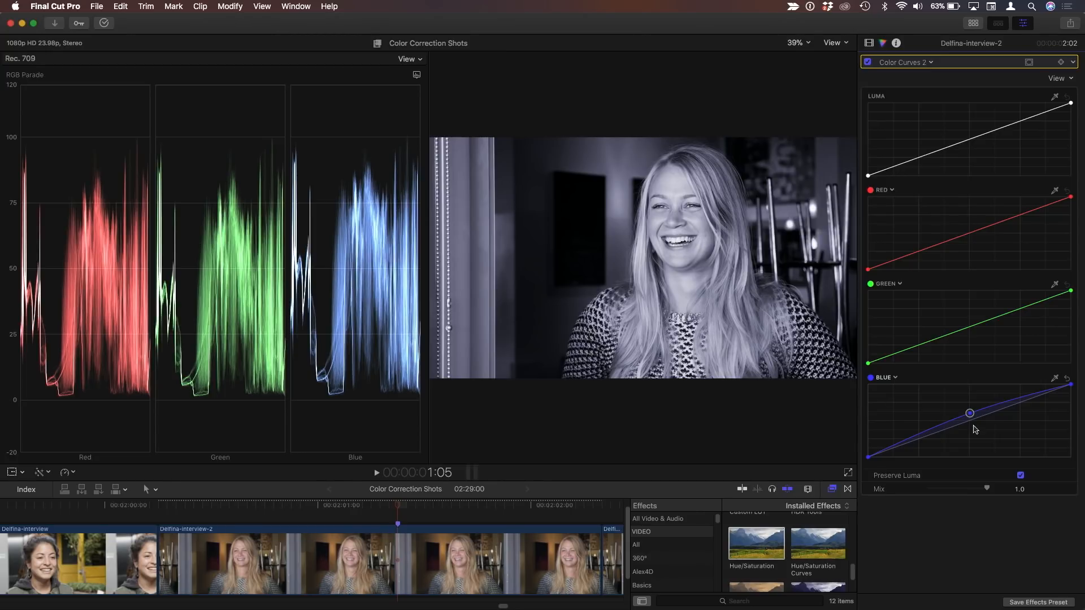
Ease the blue midtone point down slightly and lower the red midtones for a steelier tint.
drag(969, 413, 968, 415)
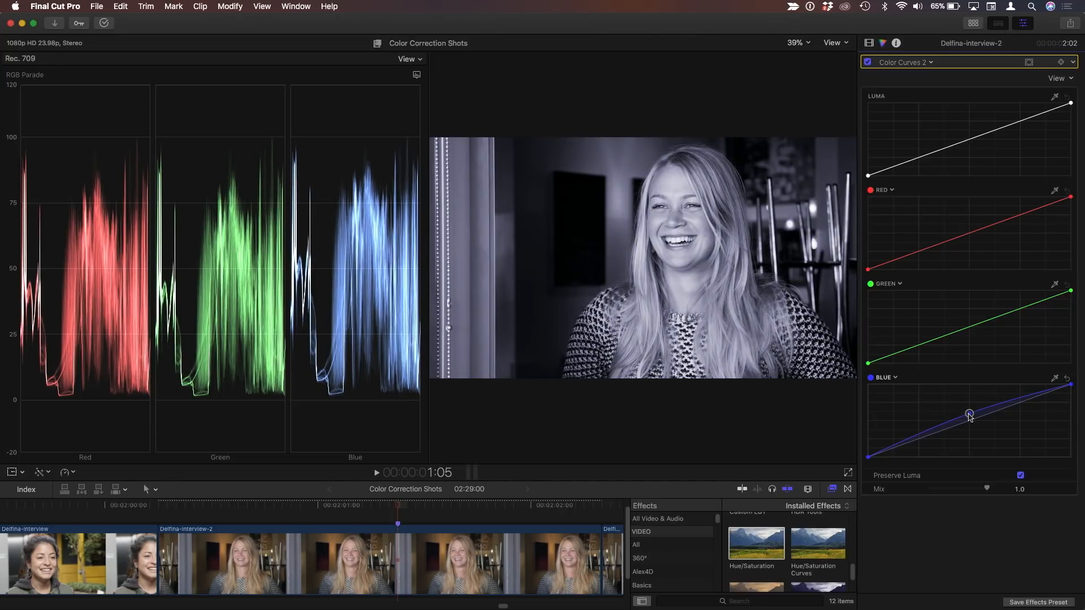
mouse_move(970, 414)
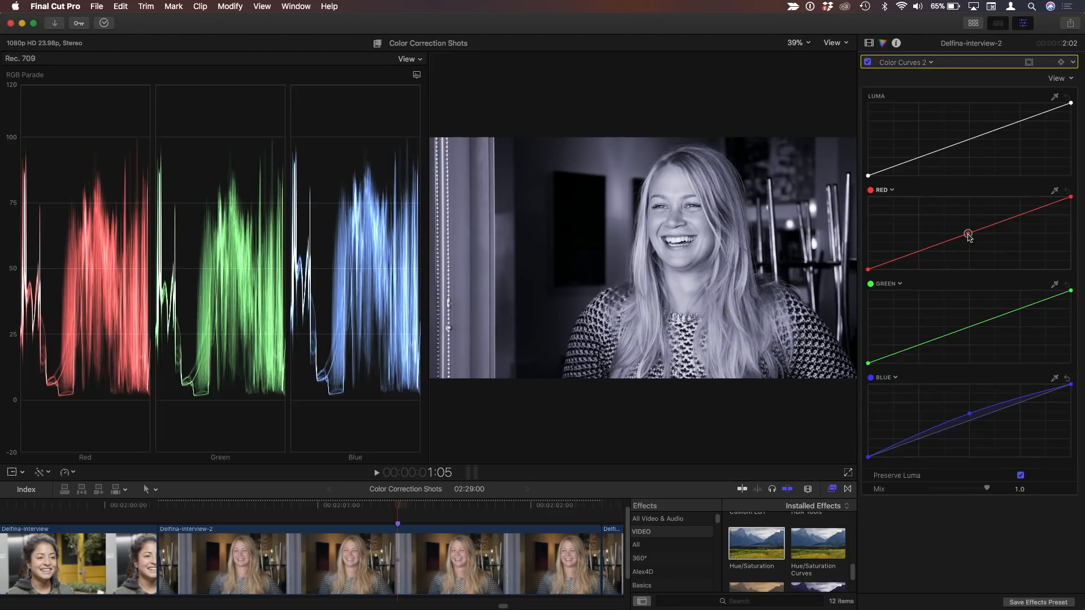
drag(967, 235, 967, 238)
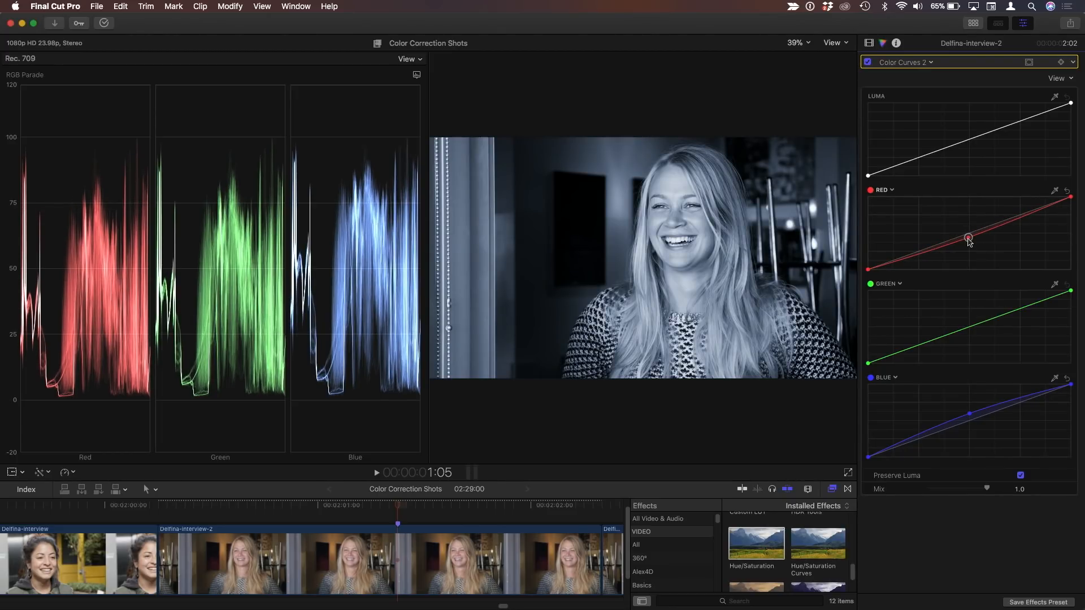